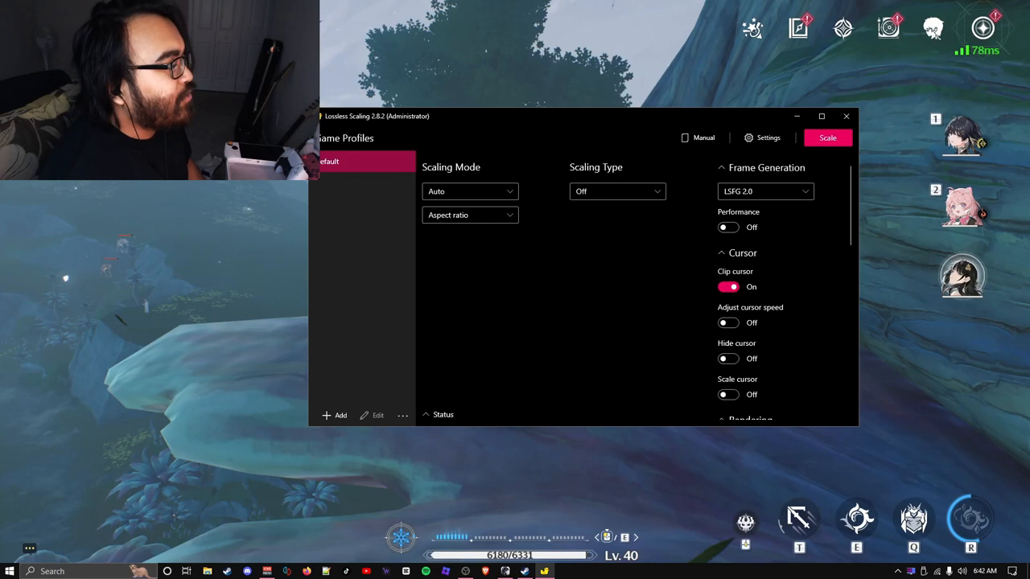
Keep the scaling mode on Auto and frame generation on LSFG 2.0
click(470, 190)
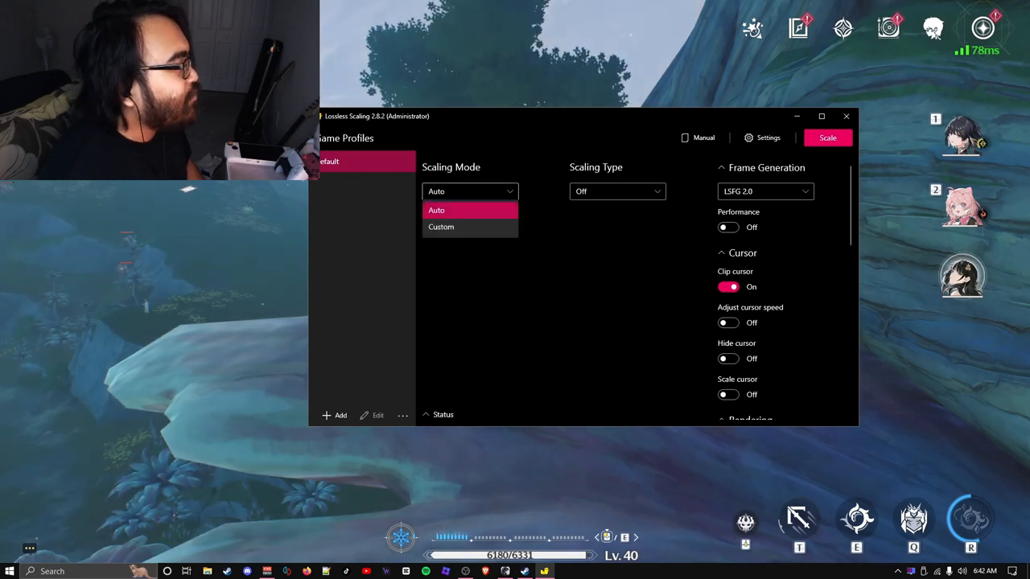
click(441, 226)
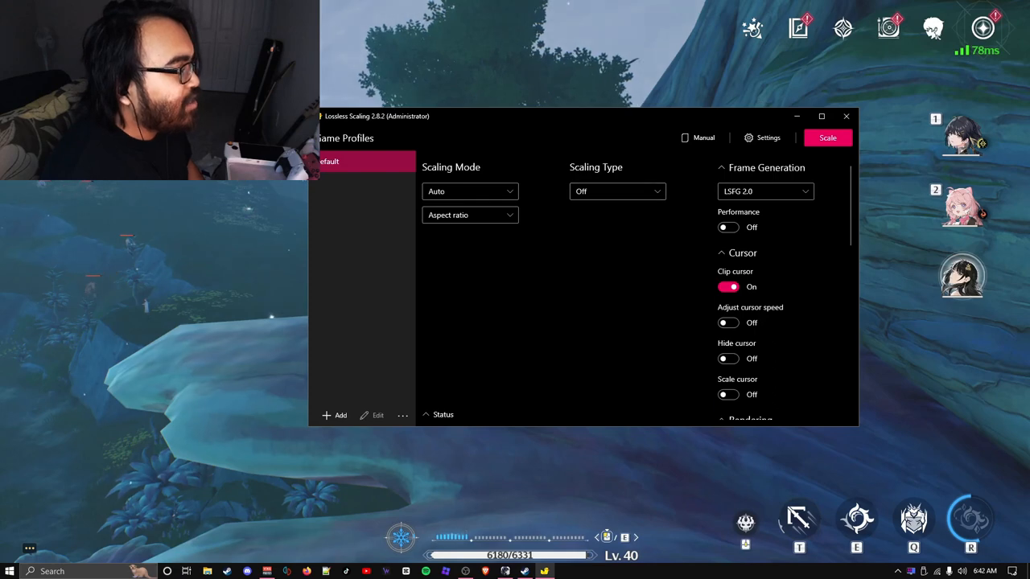
click(764, 190)
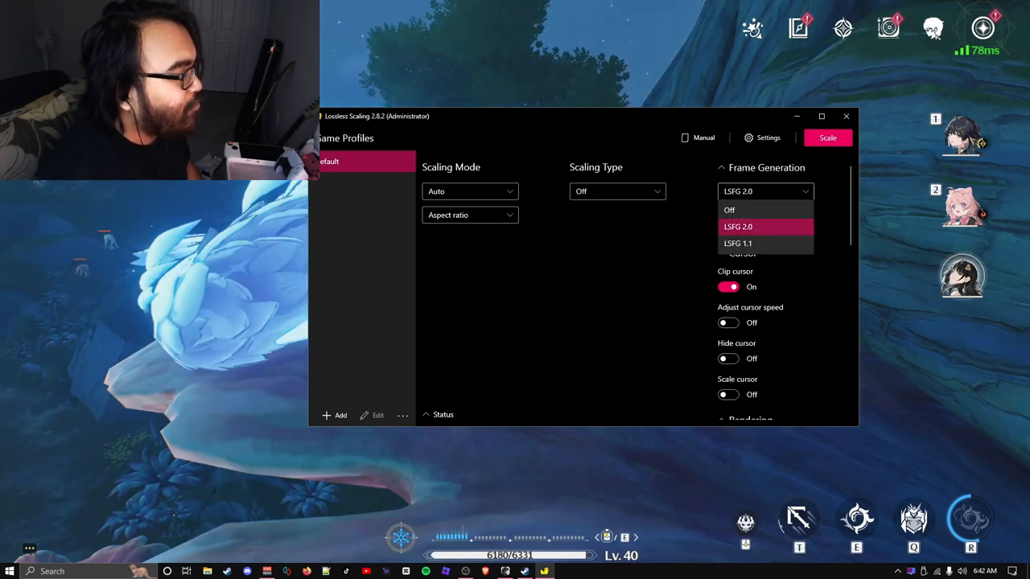
click(736, 225)
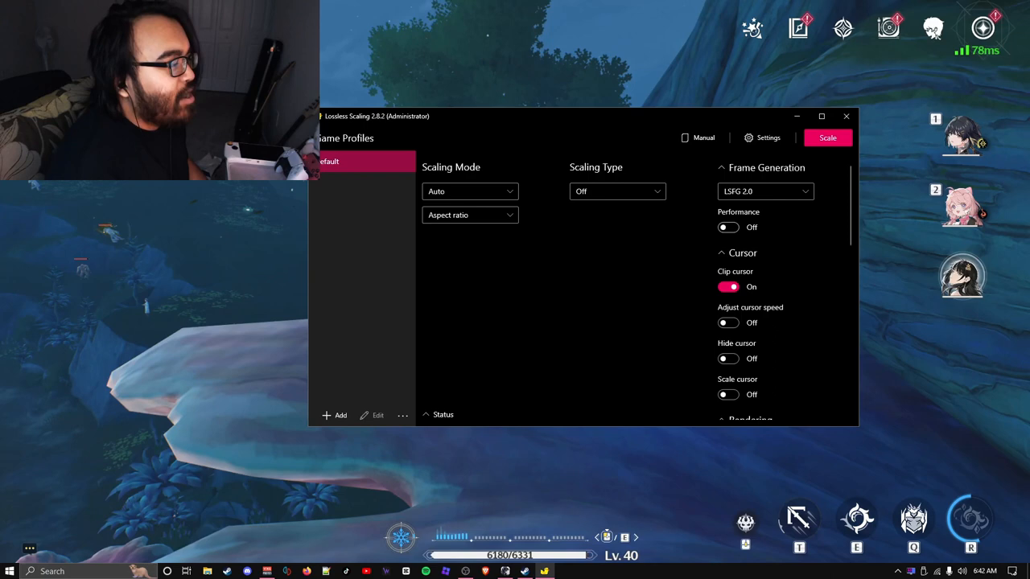
mouse_move(727, 227)
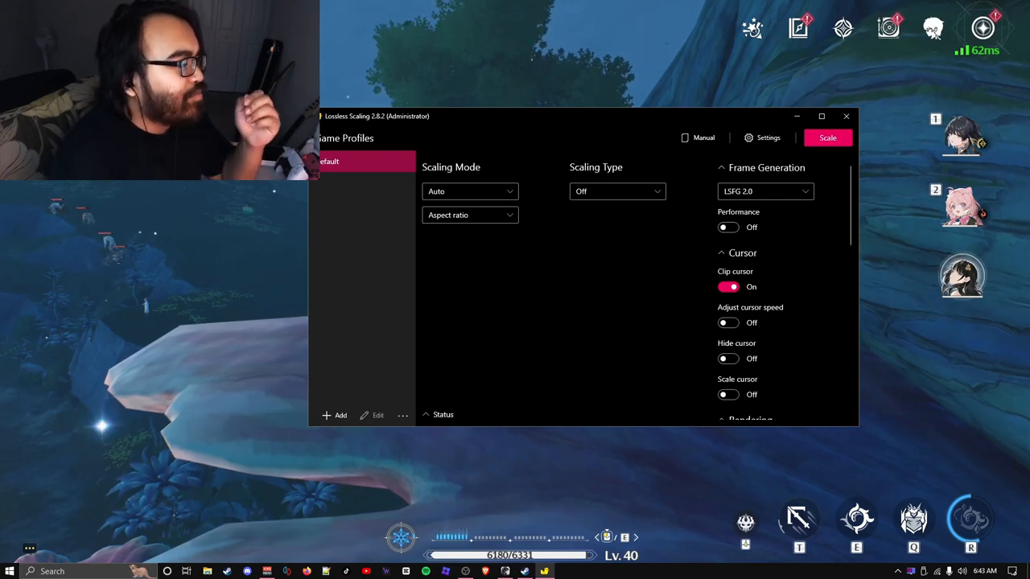
Switch Allow tearing on in Rendering, leaving Draw FPS on and vertical sync off
scroll(down, 3)
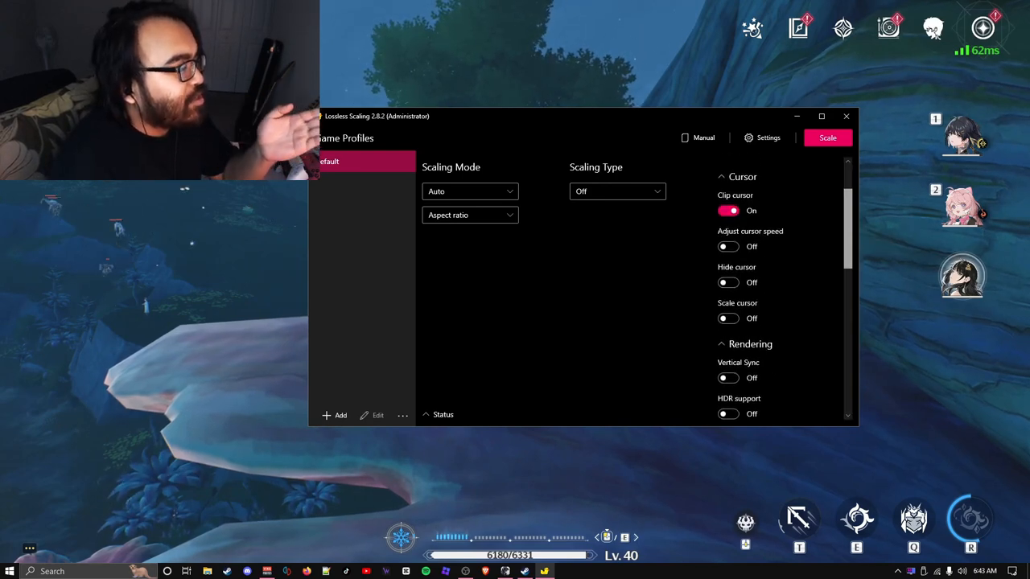
scroll(down, 3)
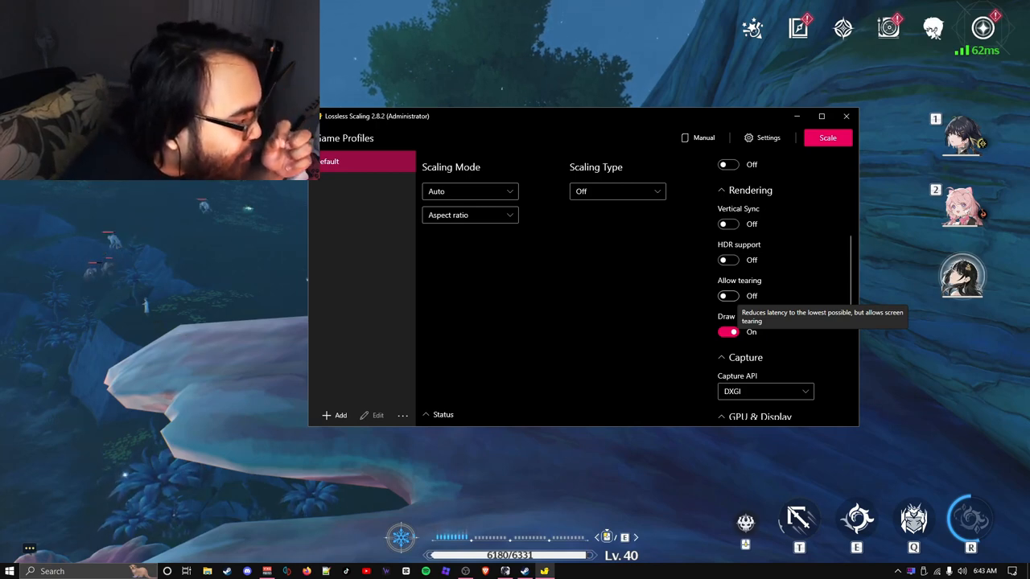
click(727, 296)
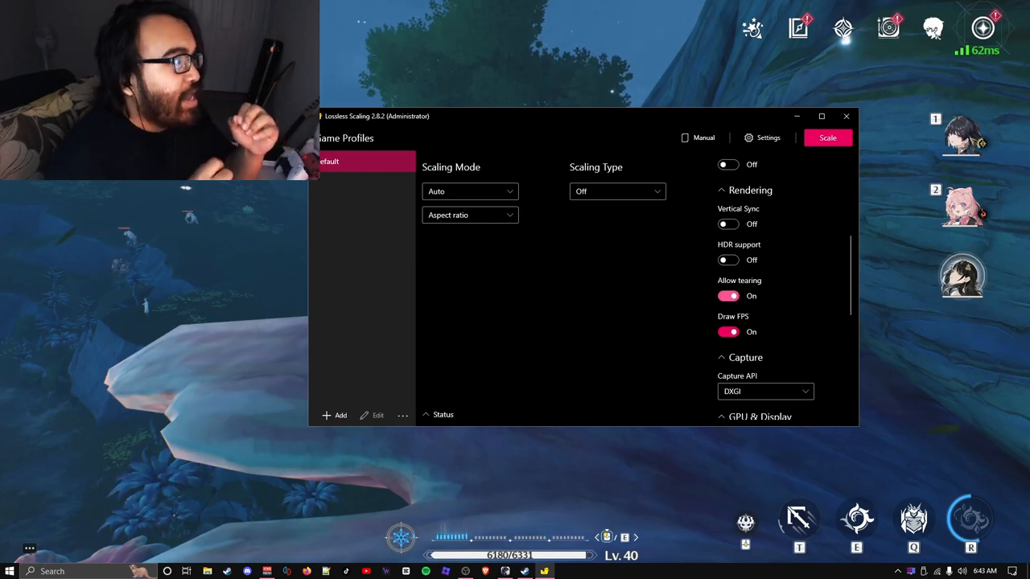
Review the GPU & Display, Crop Input, Behavior and Legacy sections, then start scaling
scroll(down, 3)
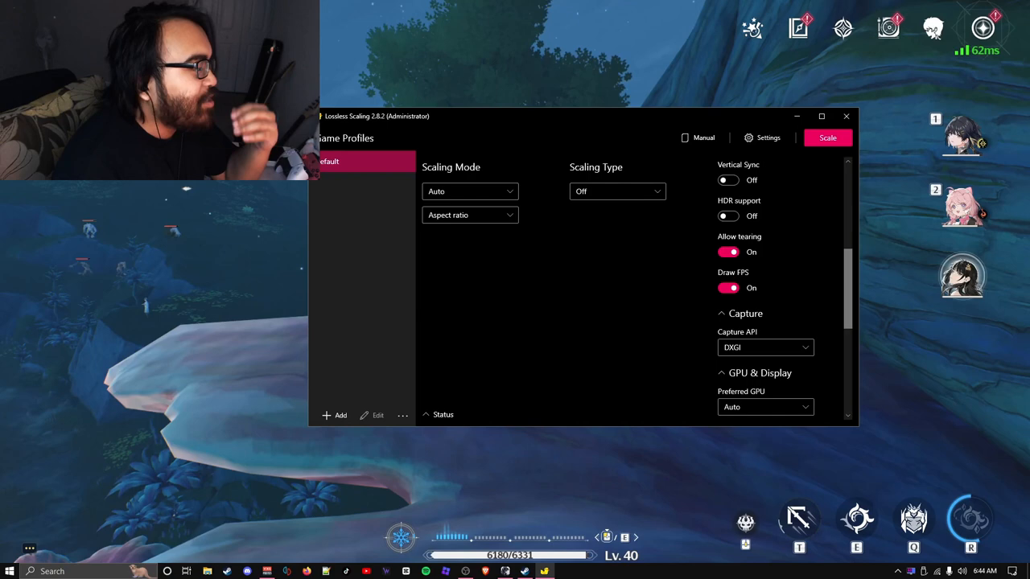
scroll(down, 3)
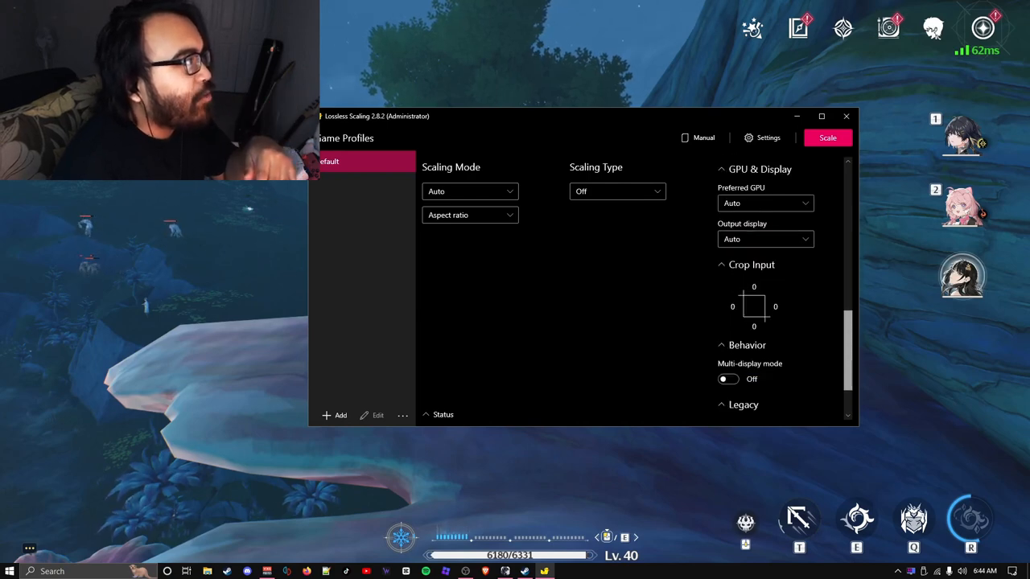
click(728, 166)
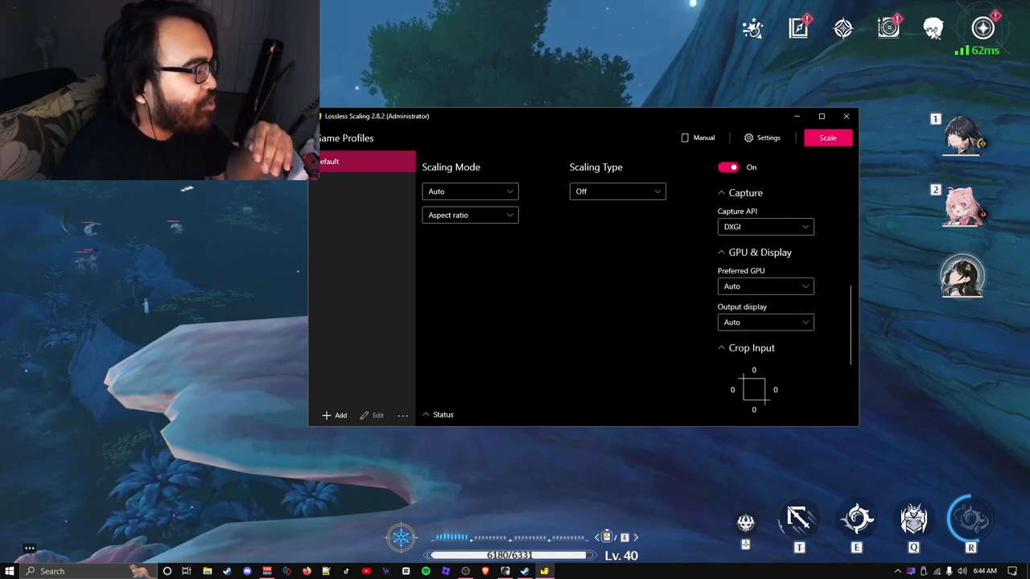
scroll(down, 3)
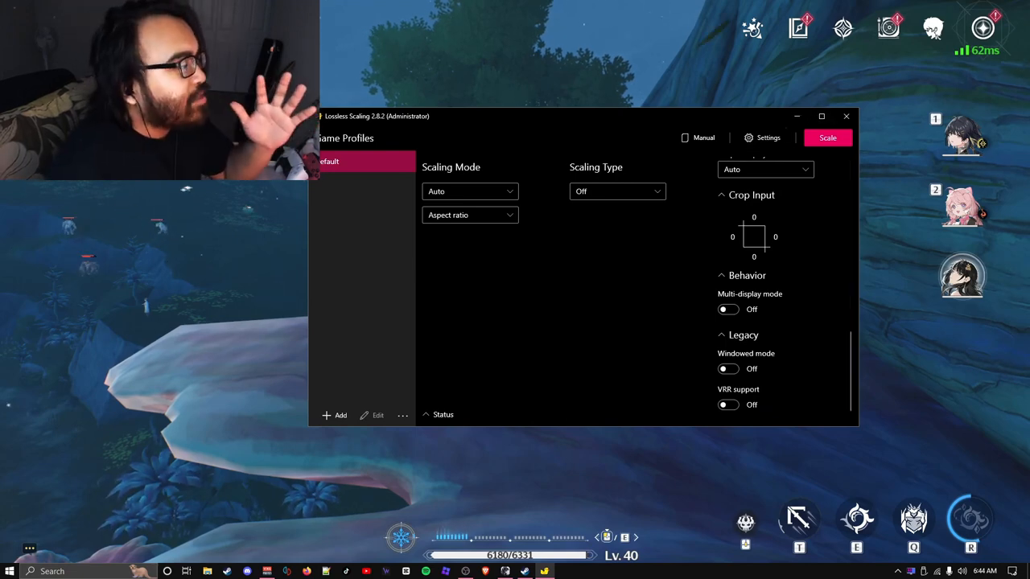
click(827, 138)
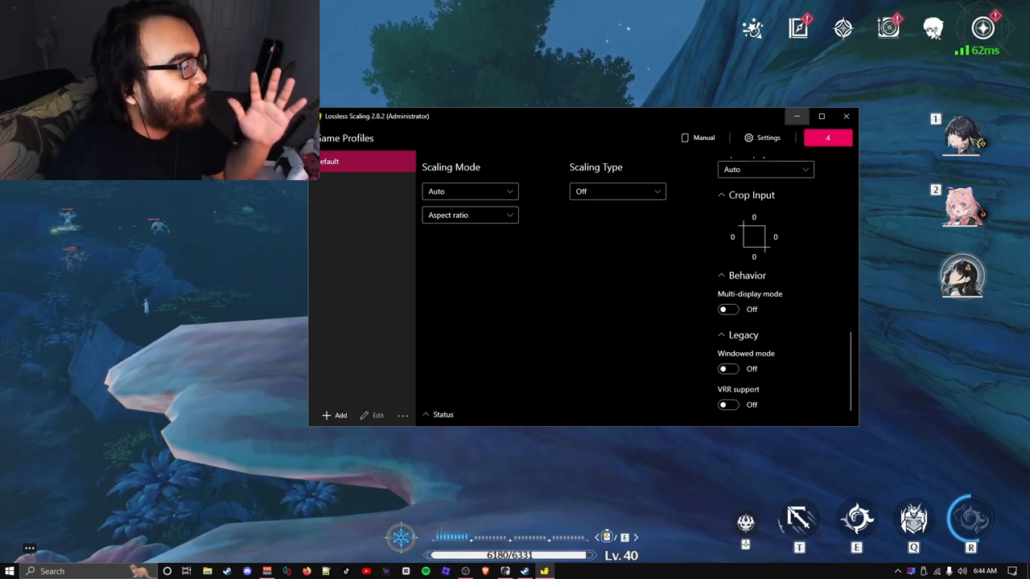
click(846, 116)
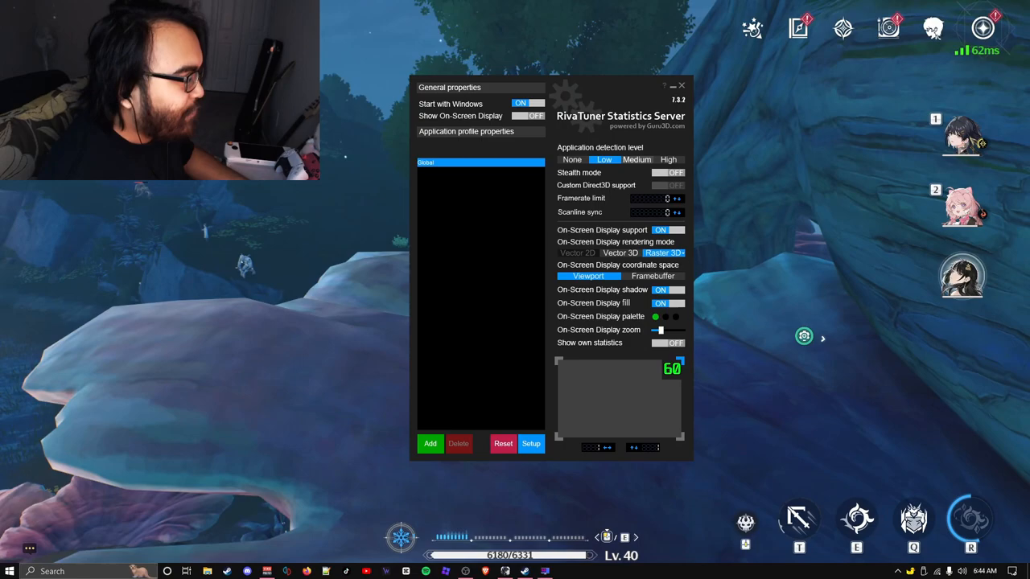
click(681, 85)
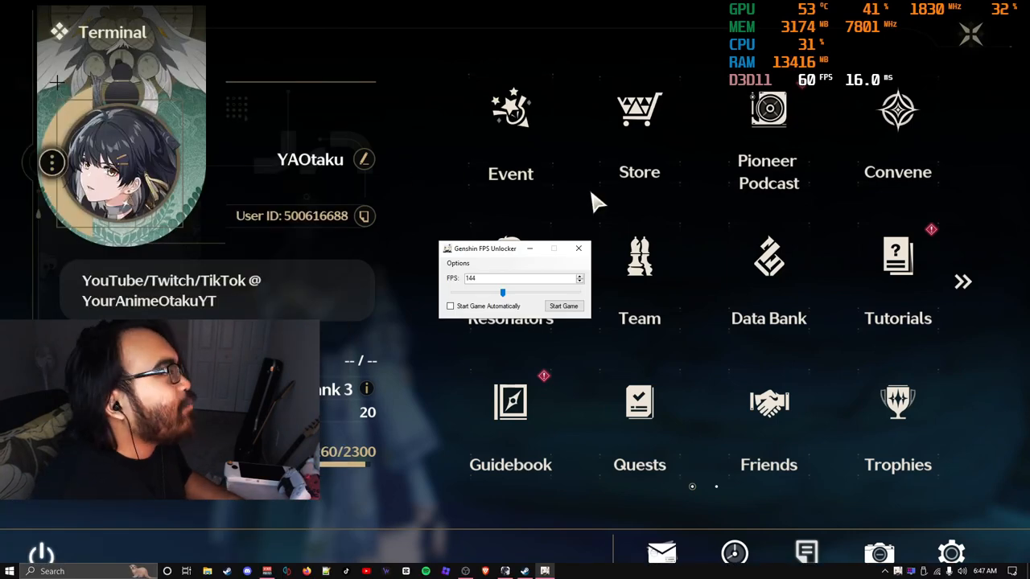
Focus the Wuthering Waves window so the terminal menu covers the FPS unlocker
click(577, 247)
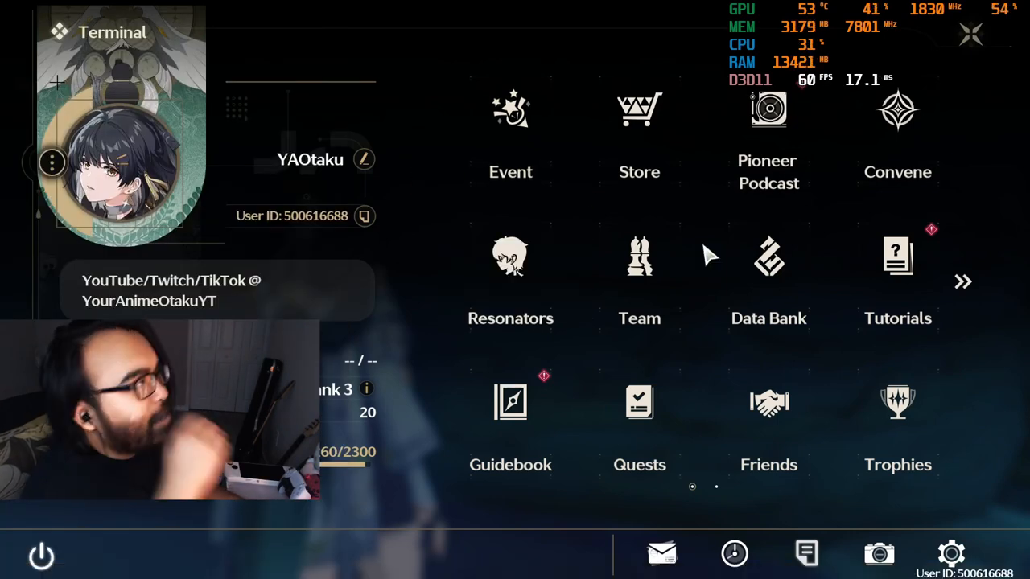